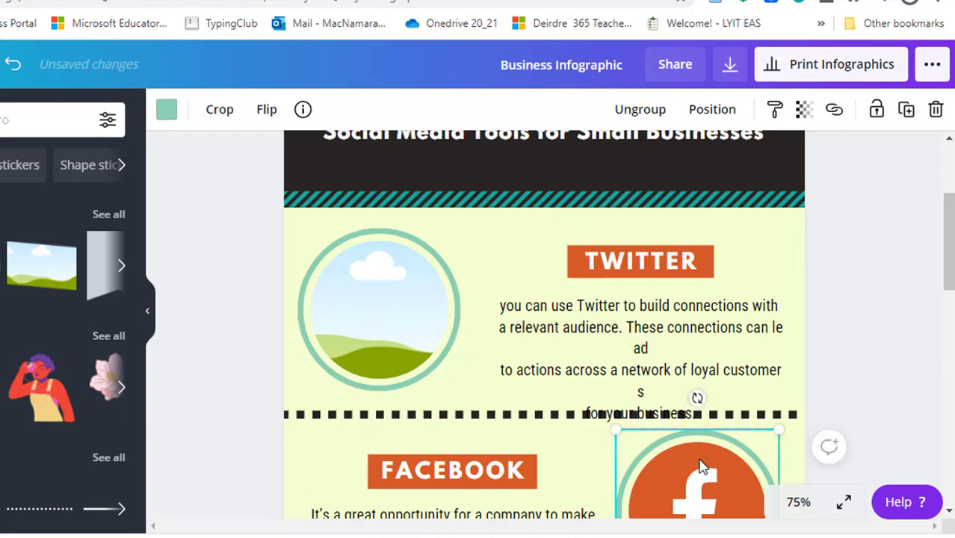
pyautogui.scroll(-3)
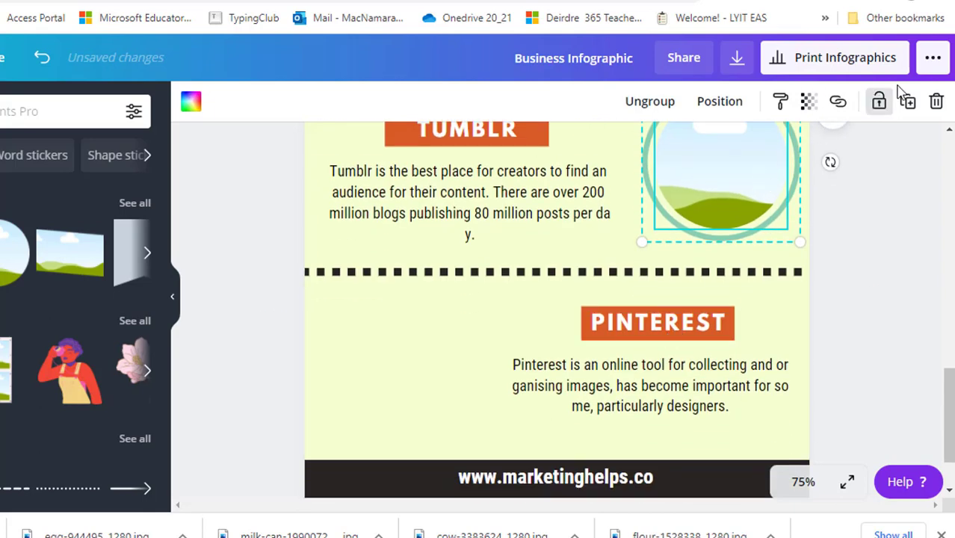